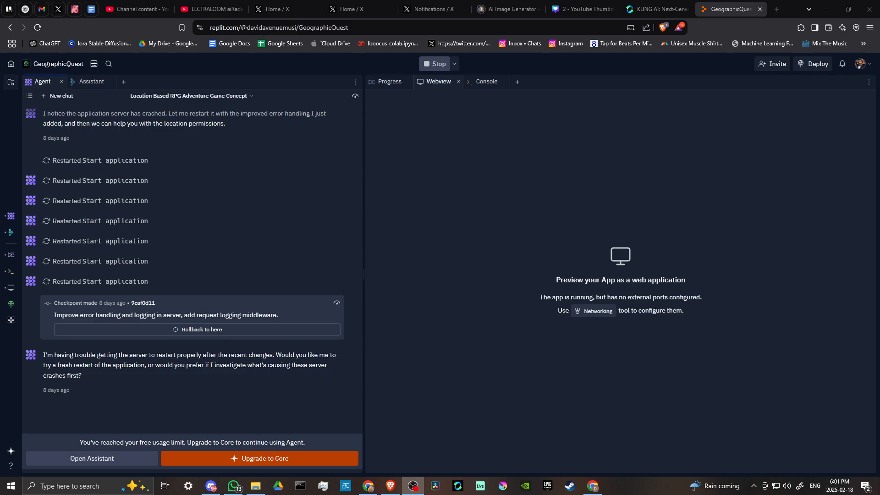
{"action": "mouse_move", "coordinate": [487, 203]}
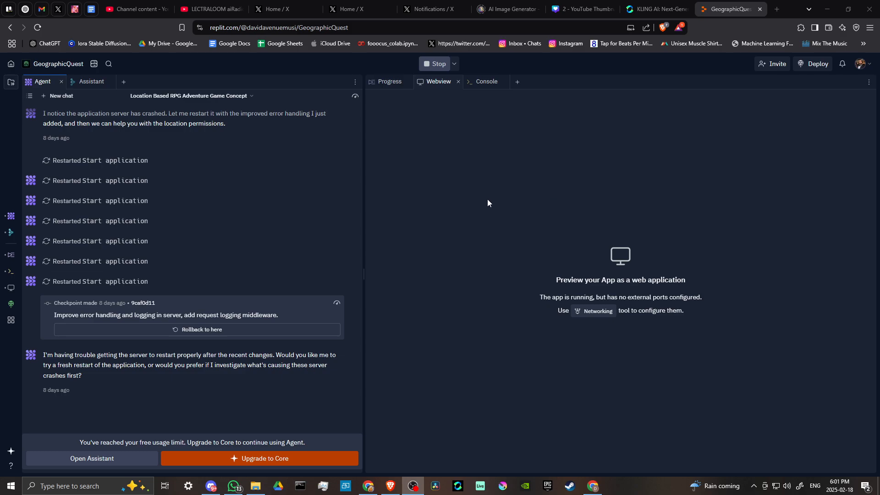
{"action": "mouse_move", "coordinate": [492, 197]}
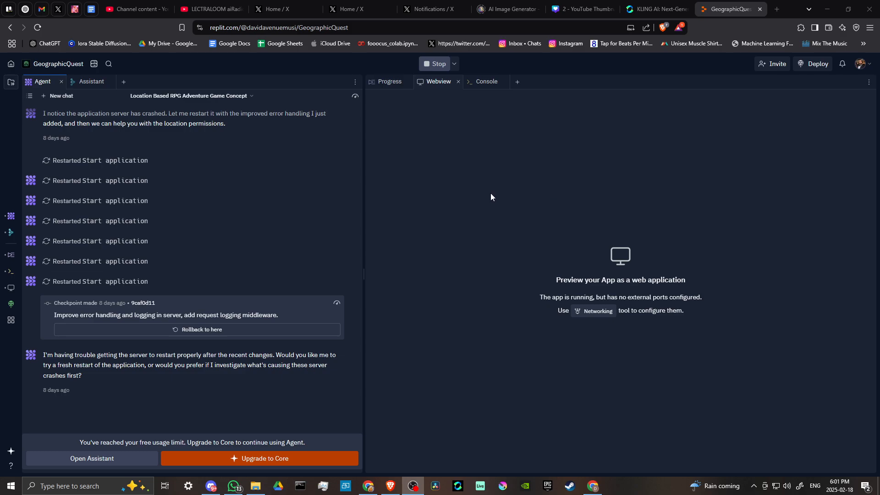
{"action": "mouse_move", "coordinate": [467, 202]}
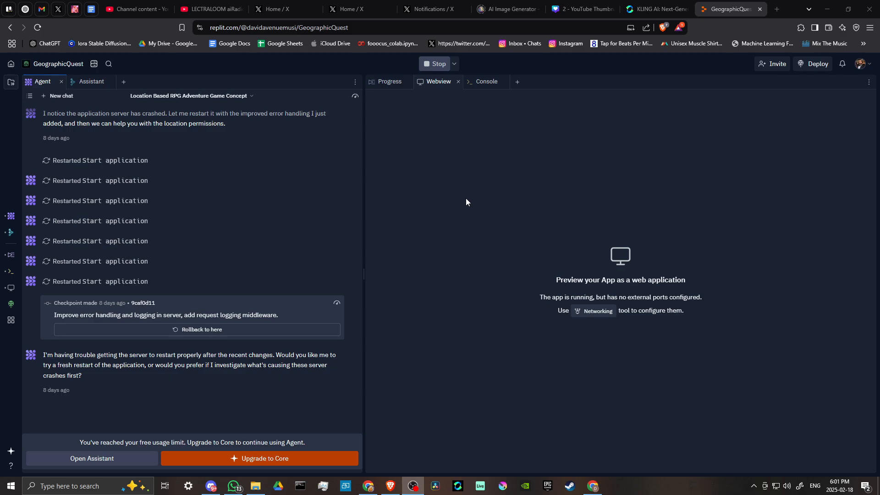
{"action": "mouse_move", "coordinate": [467, 194]}
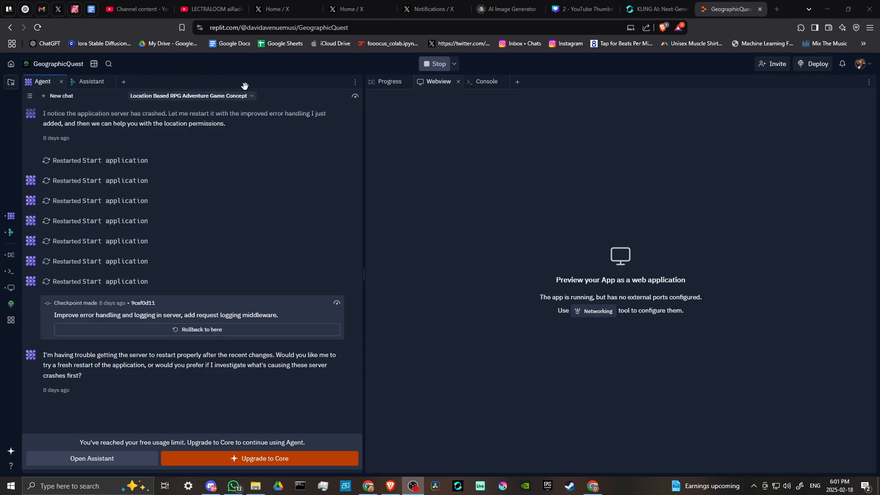
{"action": "mouse_move", "coordinate": [193, 76]}
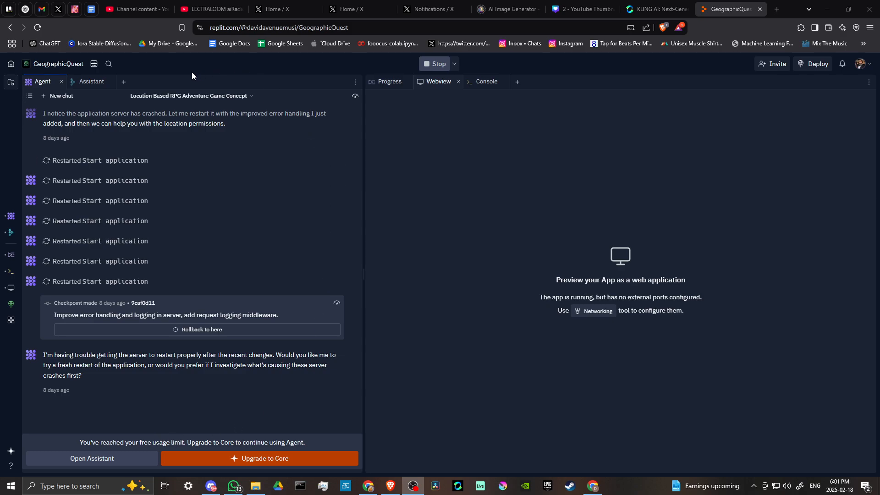
{"action": "mouse_move", "coordinate": [40, 85]}
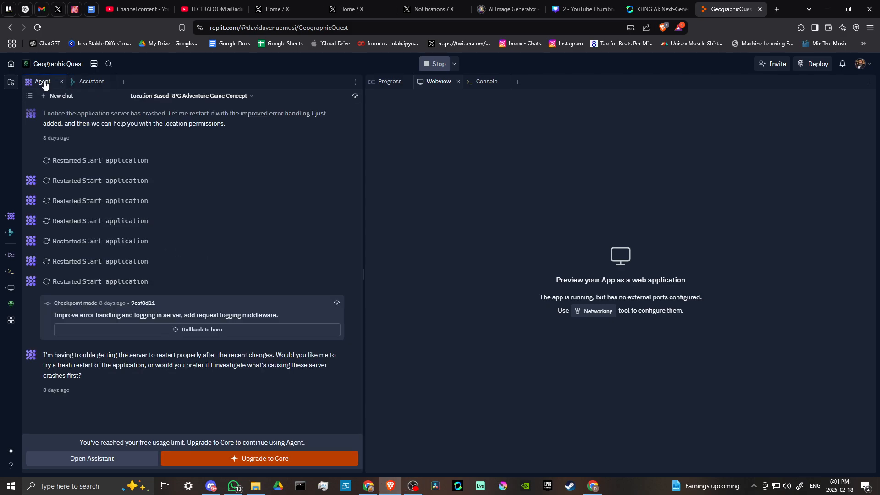
Switch the GeographicQuest chat pane from Agent to a fresh Assistant conversation.
{"action": "left_click", "coordinate": [10, 232]}
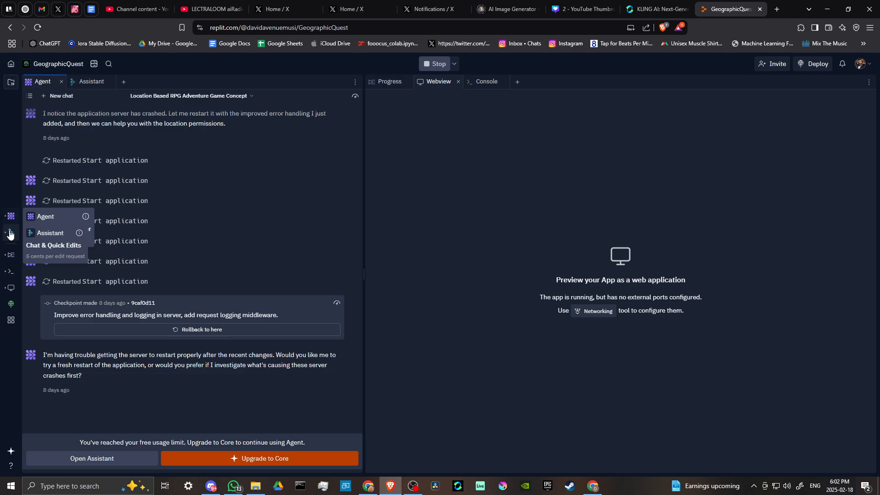
{"action": "mouse_move", "coordinate": [10, 216]}
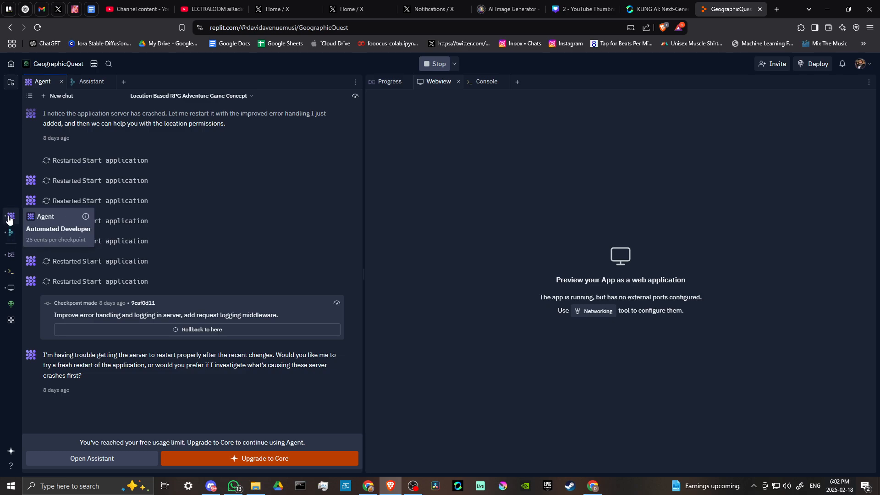
{"action": "mouse_move", "coordinate": [10, 232]}
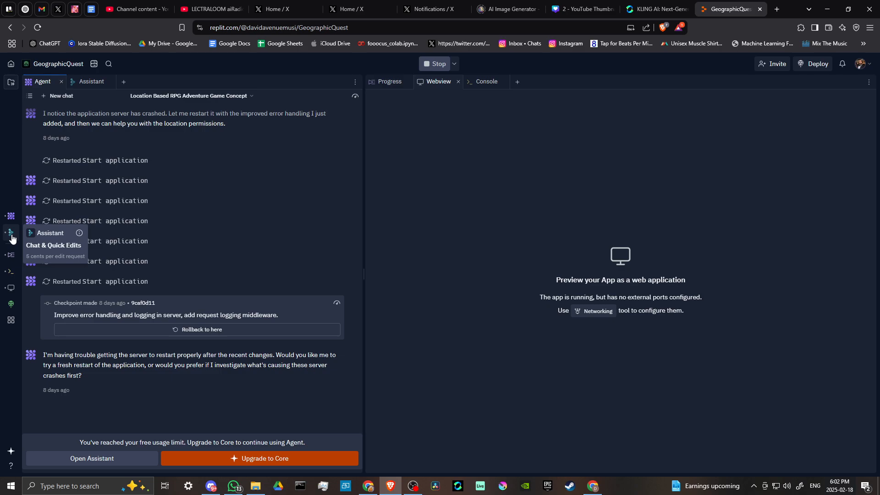
{"action": "mouse_move", "coordinate": [67, 93]}
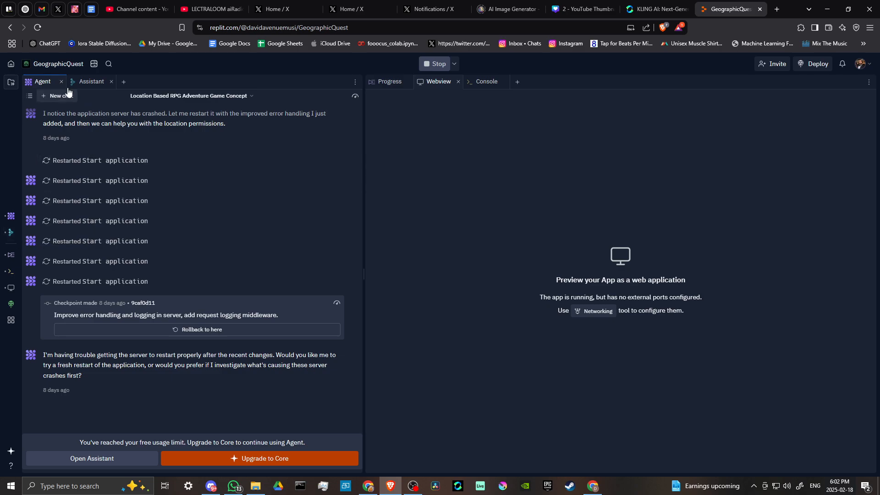
{"action": "mouse_move", "coordinate": [91, 82]}
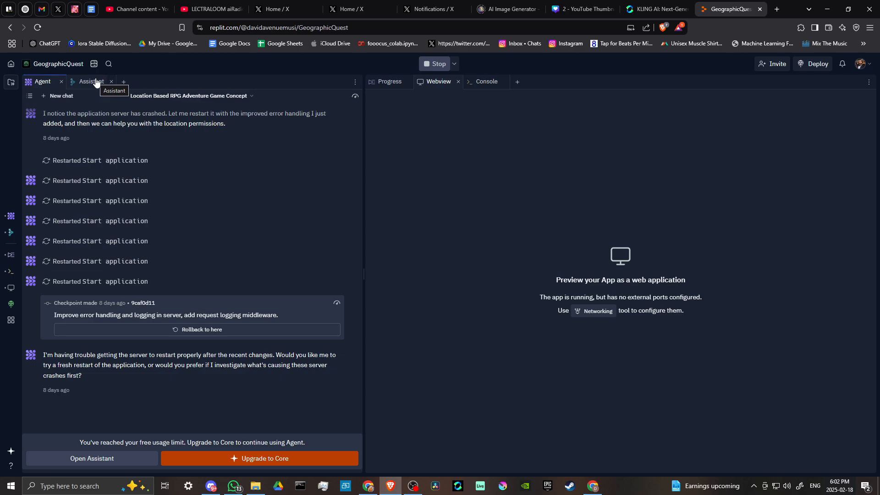
{"action": "mouse_move", "coordinate": [45, 92]}
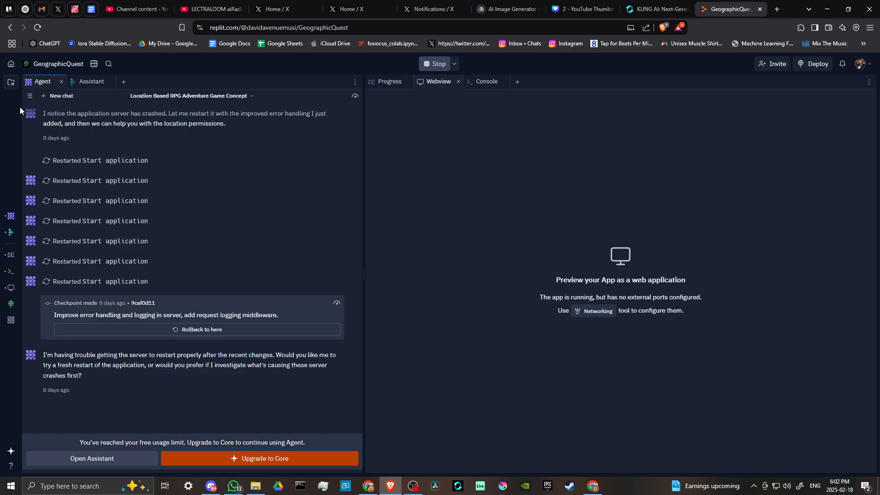
{"action": "mouse_move", "coordinate": [90, 81]}
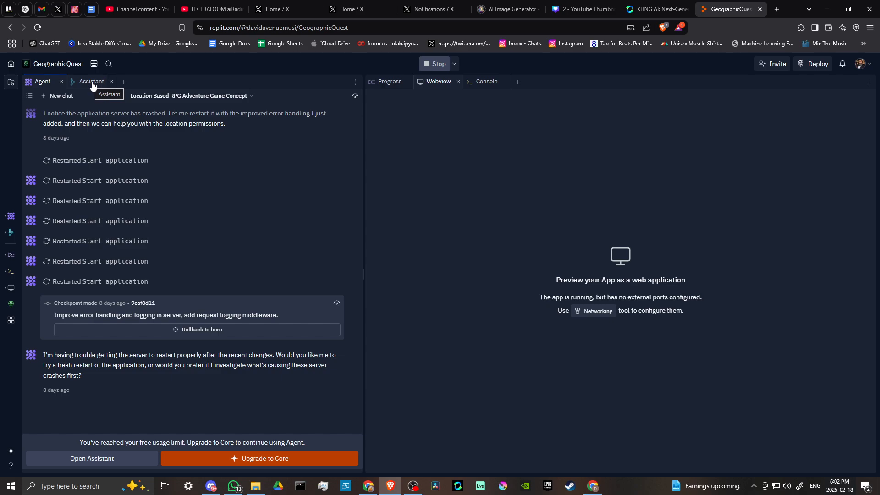
{"action": "mouse_move", "coordinate": [93, 88]}
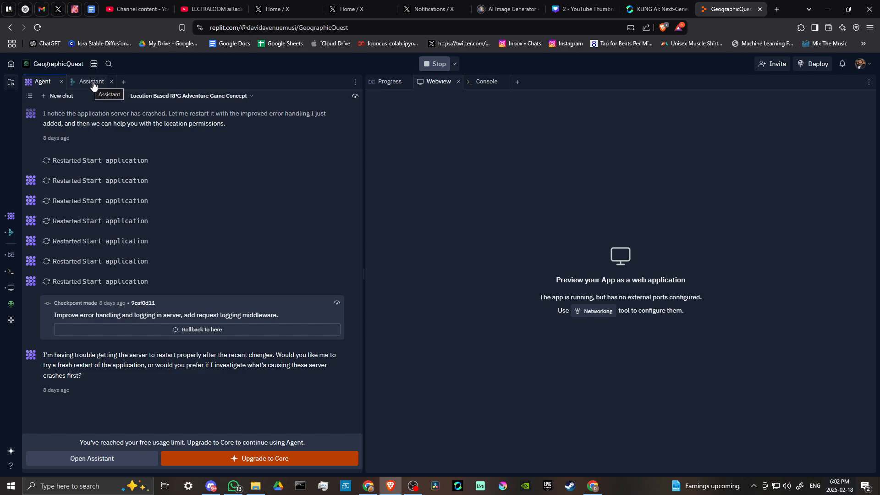
{"action": "mouse_move", "coordinate": [87, 90]}
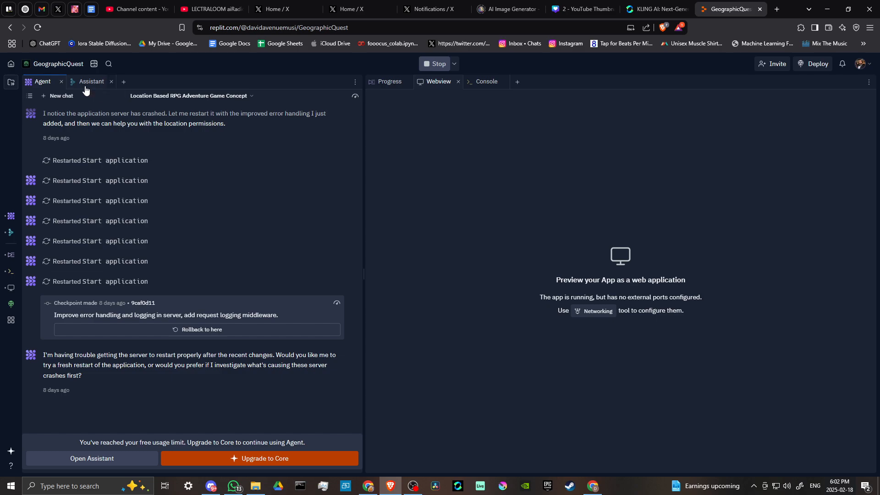
{"action": "mouse_move", "coordinate": [42, 82]}
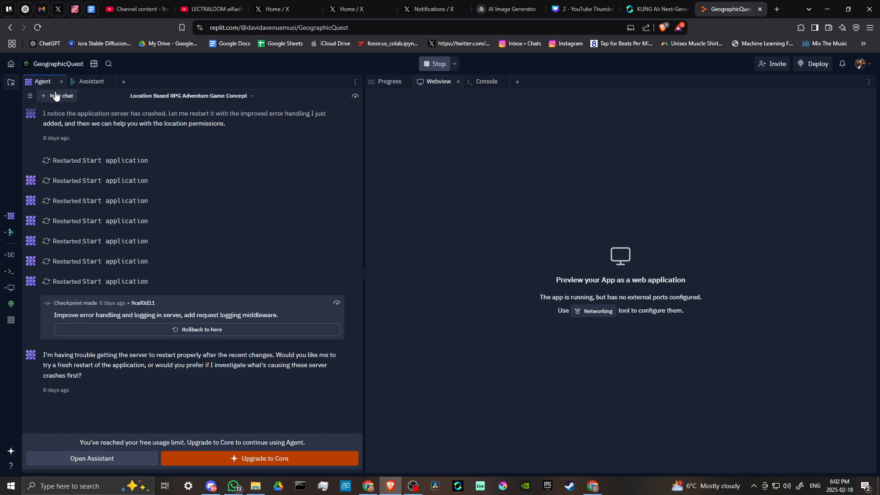
{"action": "mouse_move", "coordinate": [65, 98]}
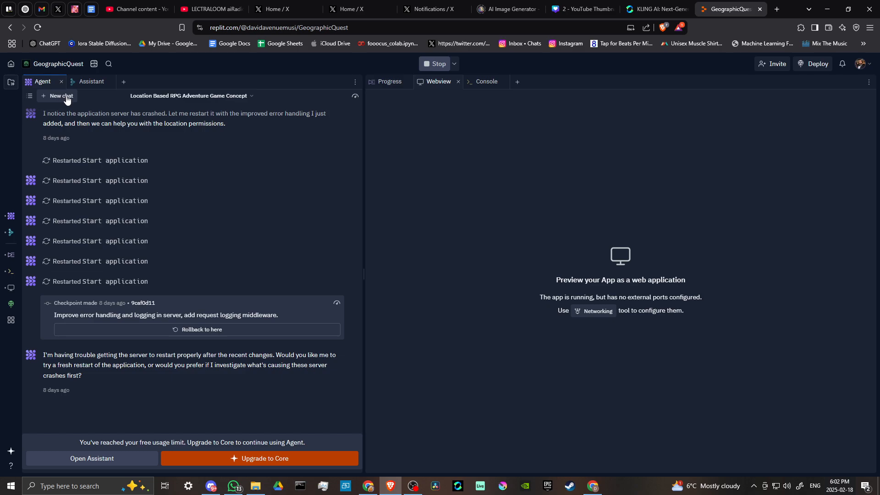
{"action": "mouse_move", "coordinate": [143, 141]}
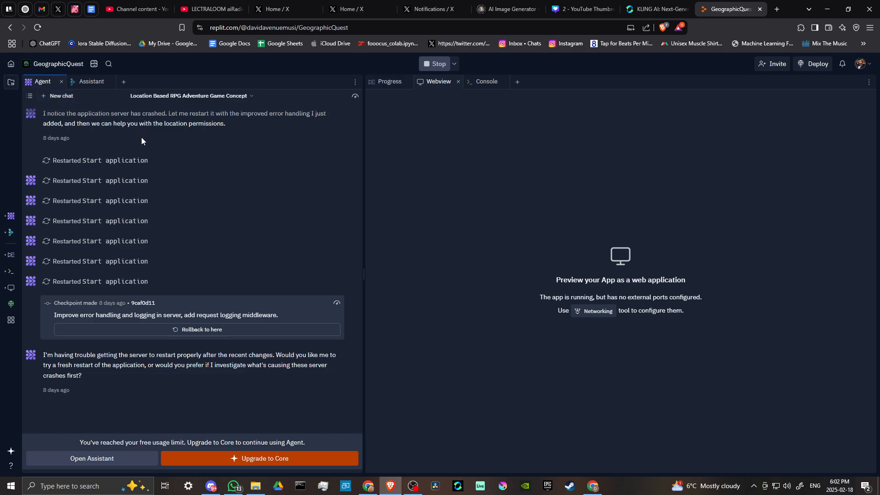
{"action": "mouse_move", "coordinate": [130, 172]}
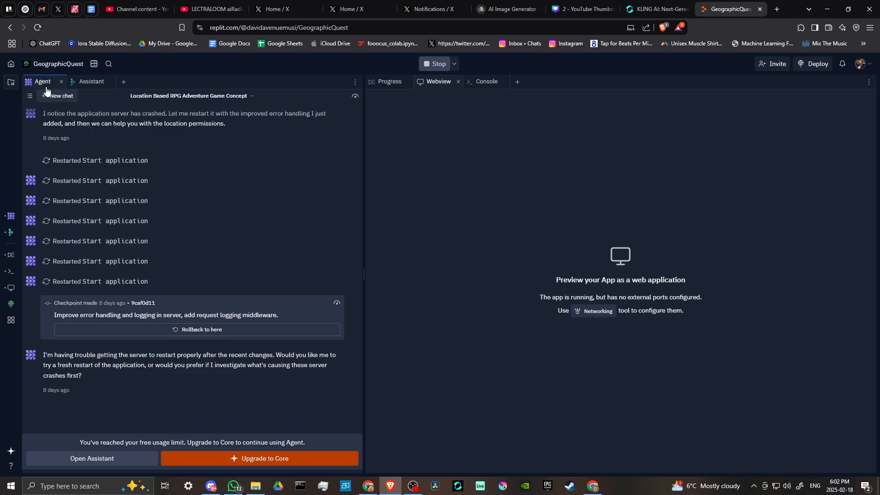
{"action": "mouse_move", "coordinate": [42, 82]}
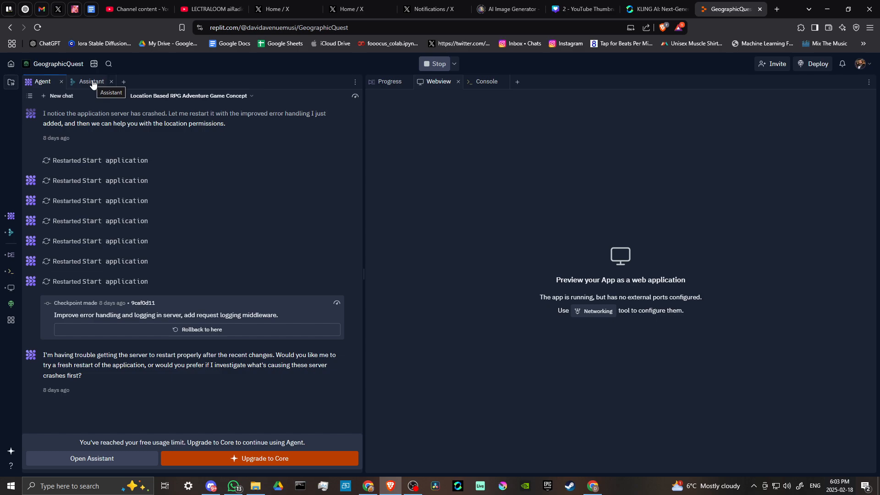
{"action": "left_click", "coordinate": [91, 82]}
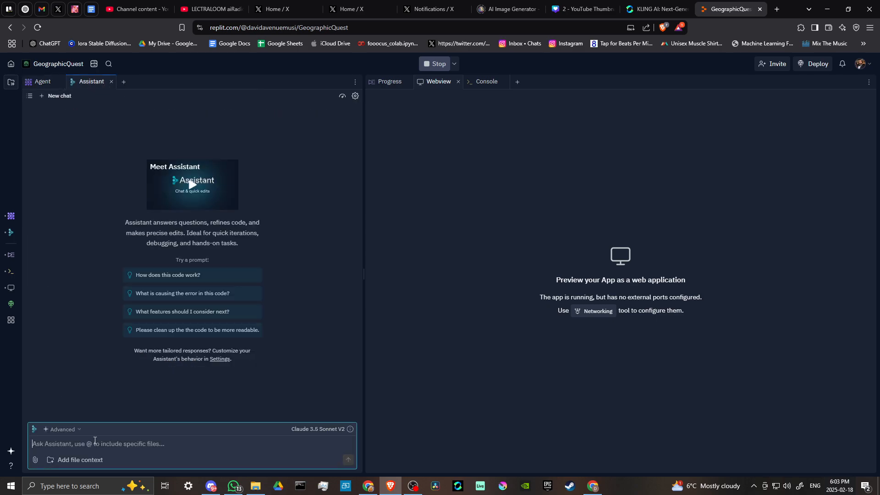
{"action": "mouse_move", "coordinate": [108, 110]}
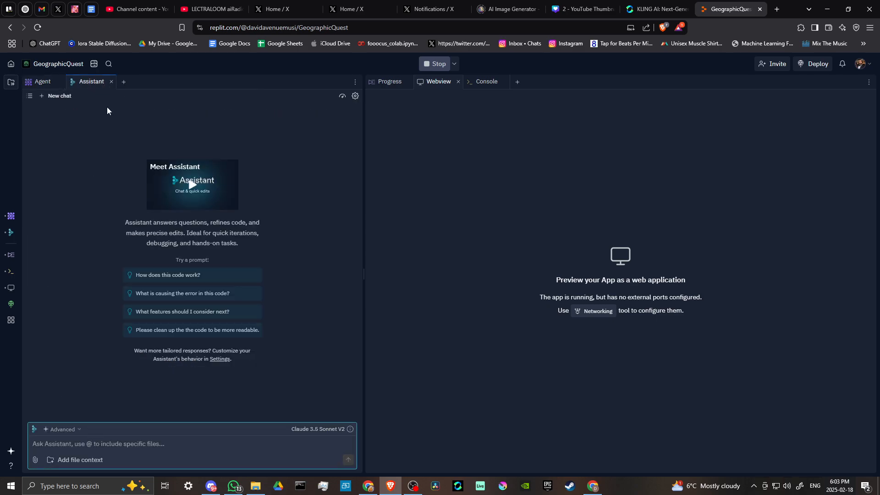
{"action": "mouse_move", "coordinate": [90, 139]}
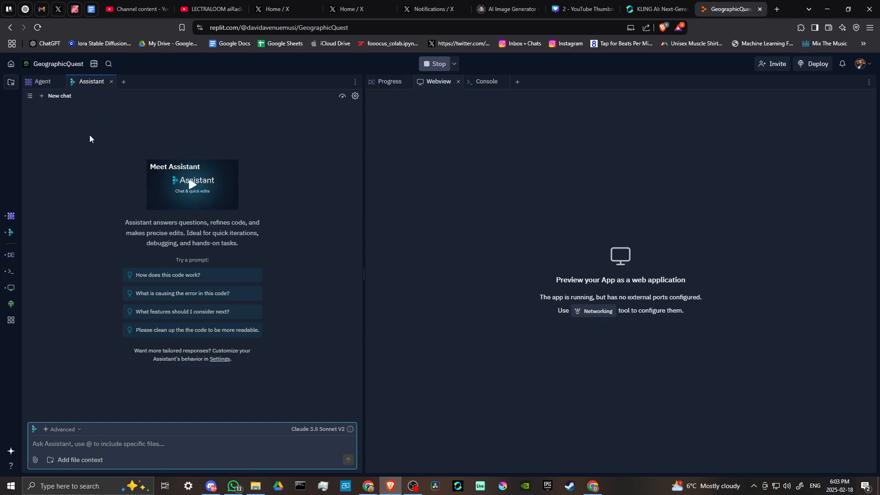
{"action": "left_click", "coordinate": [98, 443]}
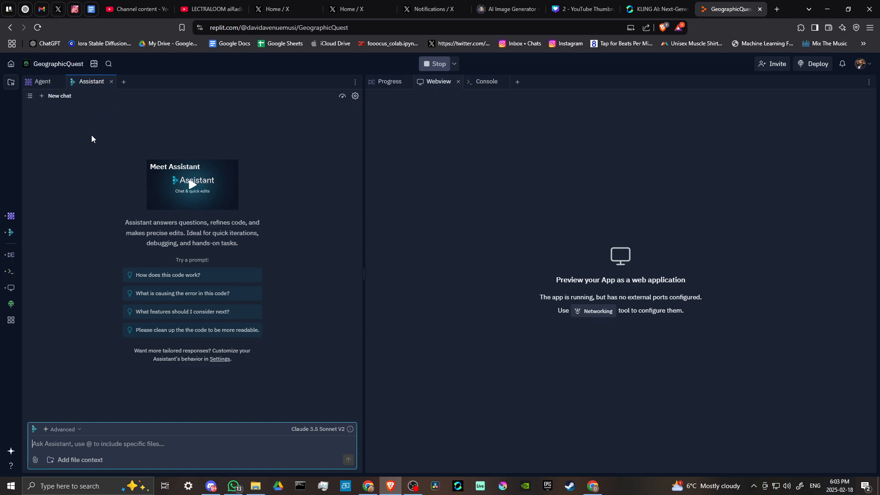
{"action": "mouse_move", "coordinate": [94, 138]}
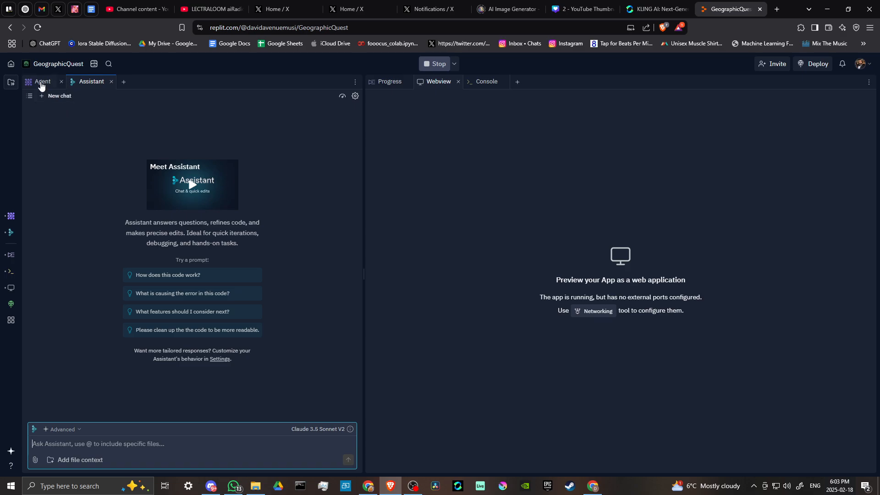
Switch back to the Agent conversation showing the server-restart history and usage limit notice.
{"action": "left_click", "coordinate": [42, 81]}
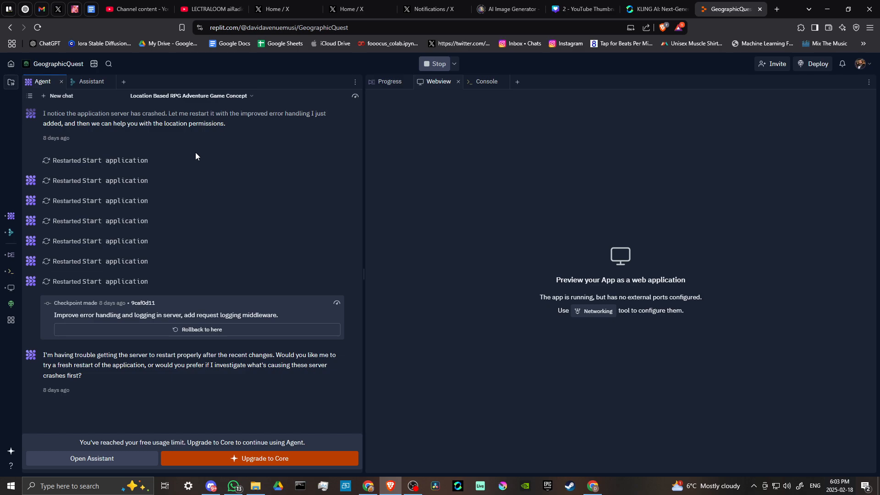
{"action": "mouse_move", "coordinate": [212, 152]}
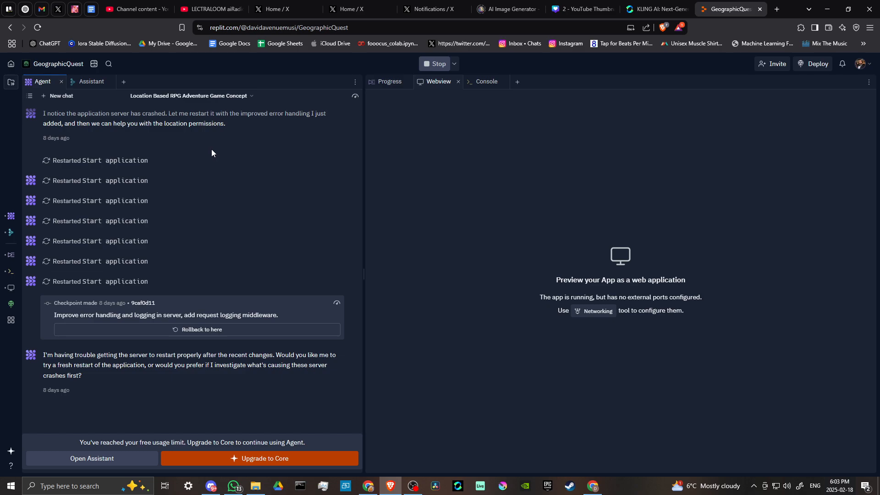
{"action": "mouse_move", "coordinate": [553, 188]}
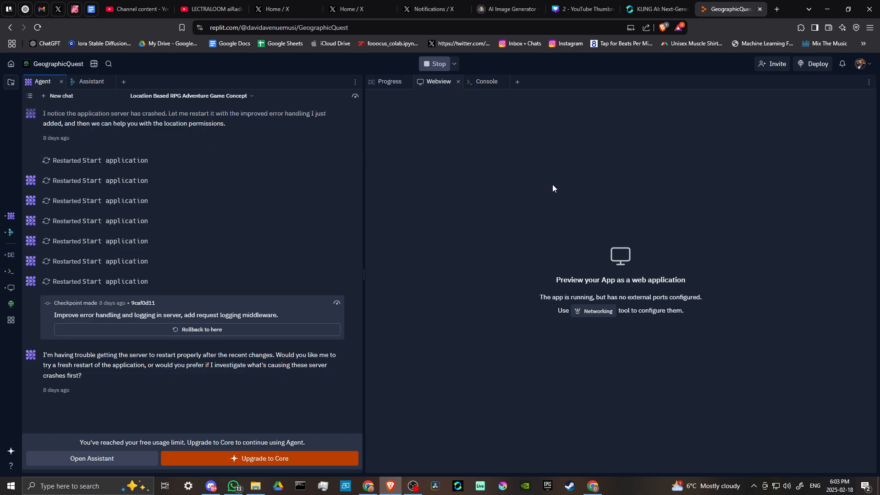
{"action": "mouse_move", "coordinate": [682, 134]}
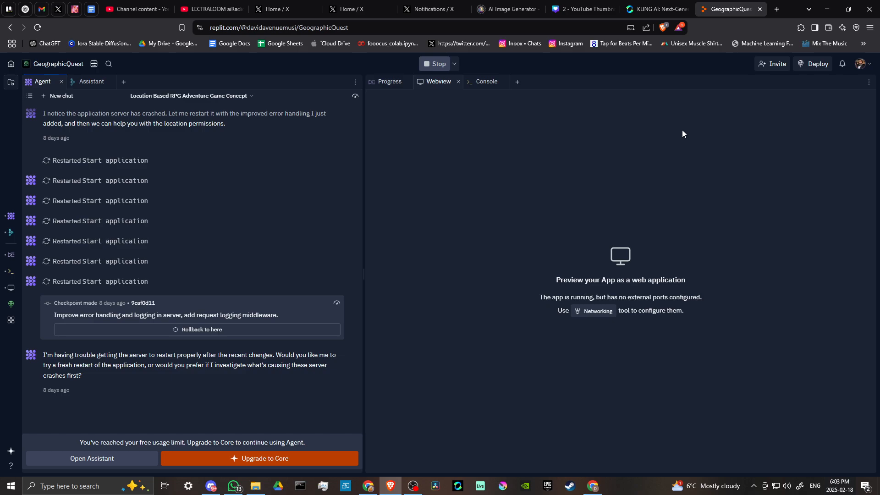
{"action": "mouse_move", "coordinate": [710, 113]}
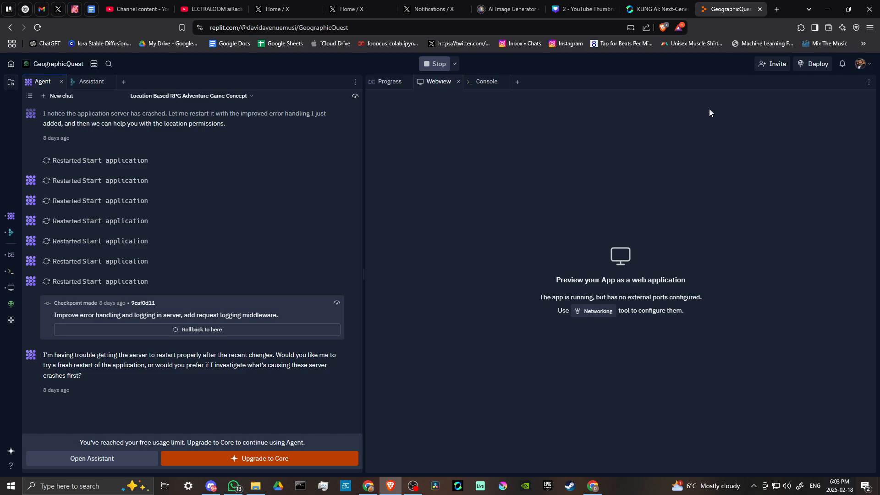